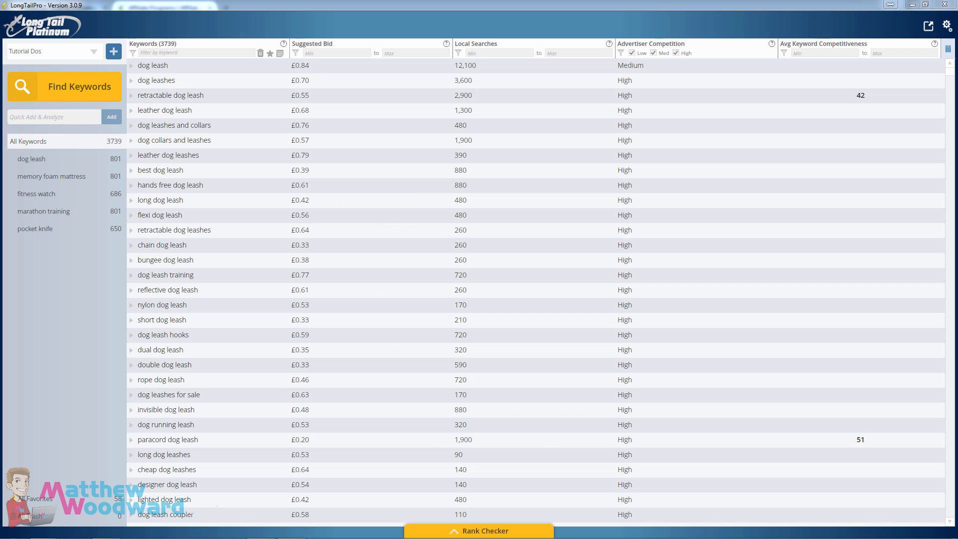
mouse_move(403, 224)
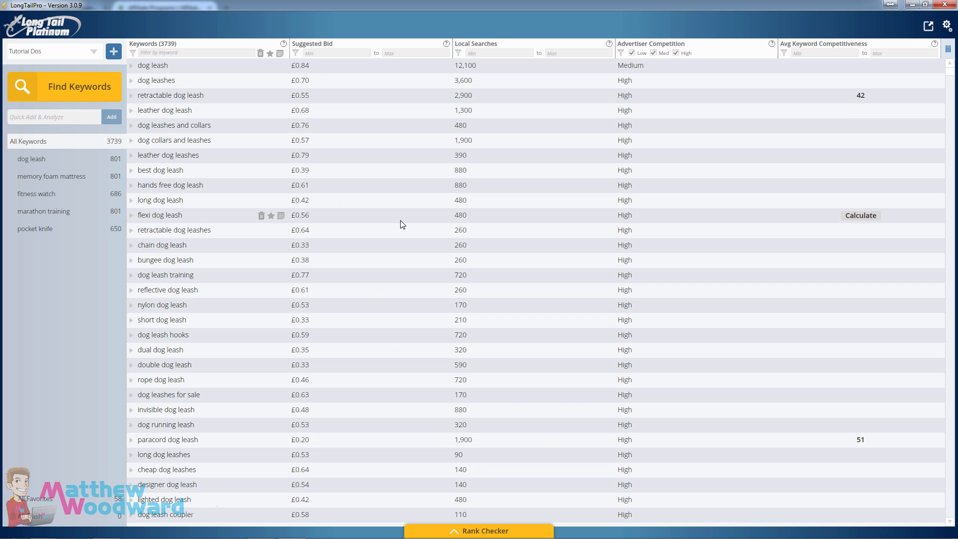
mouse_move(259, 47)
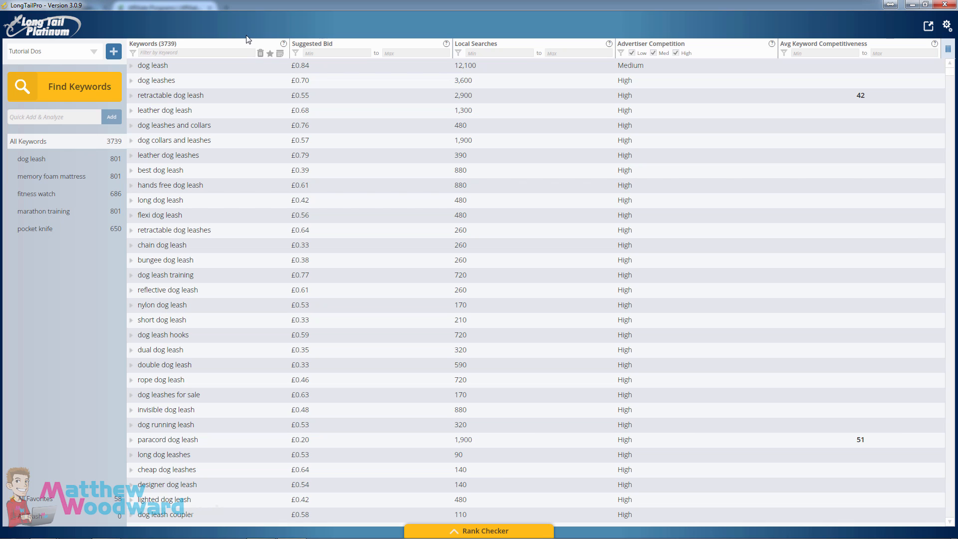
mouse_move(235, 41)
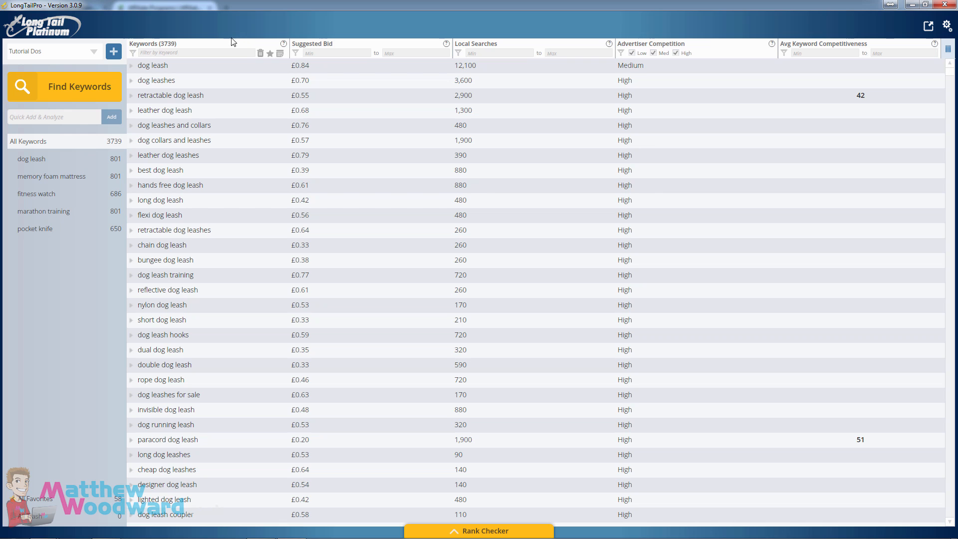
mouse_move(77, 22)
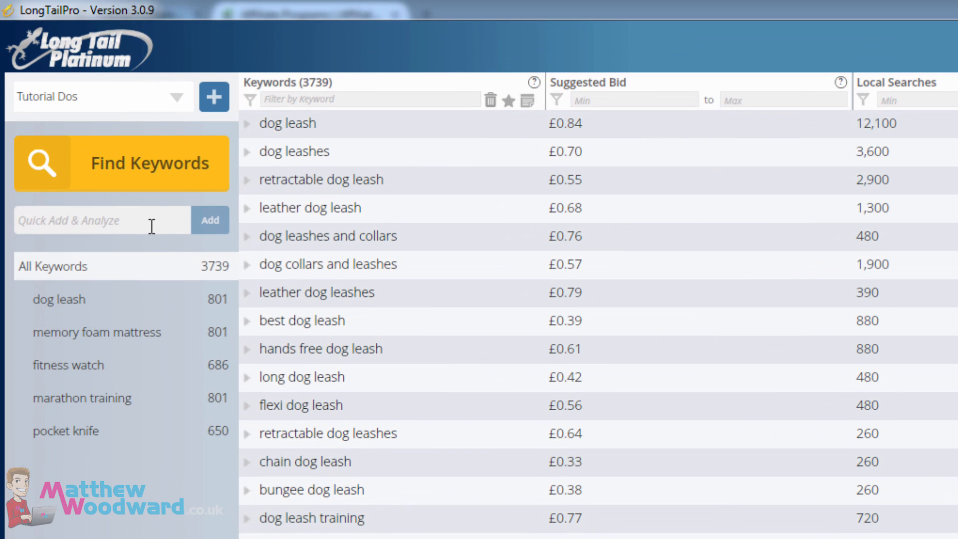
mouse_move(129, 227)
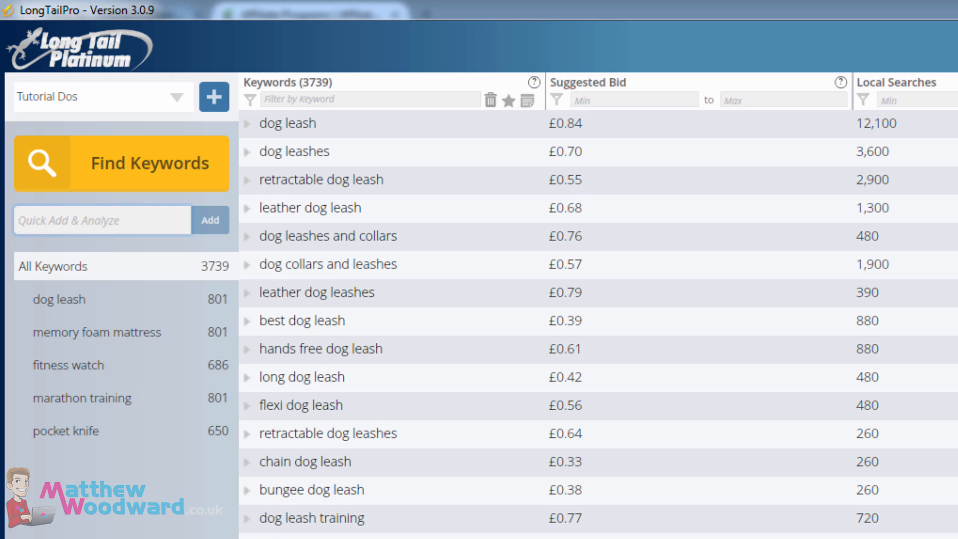
Step: Quick-add the keyword 'infusion soft' and run its competitiveness analysis
type("infusion soft")
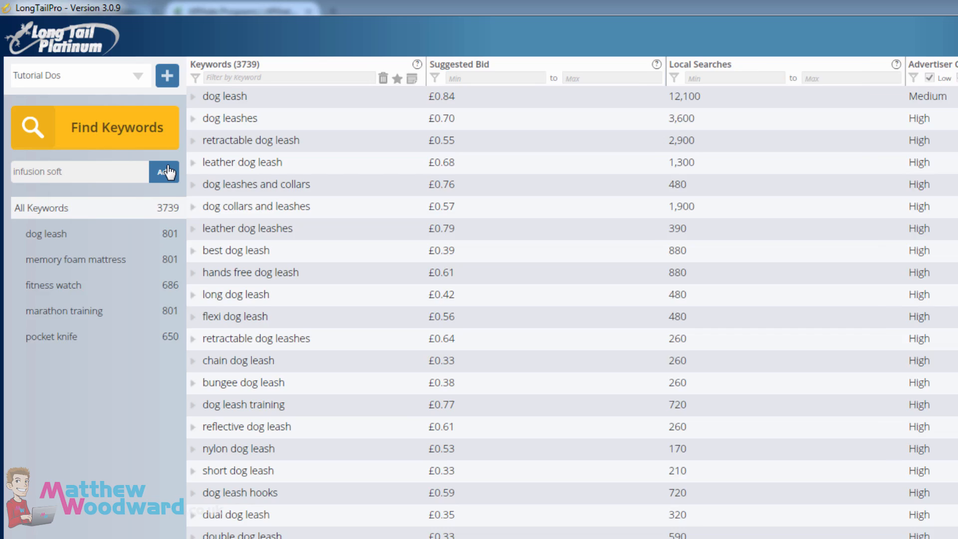
left_click(163, 171)
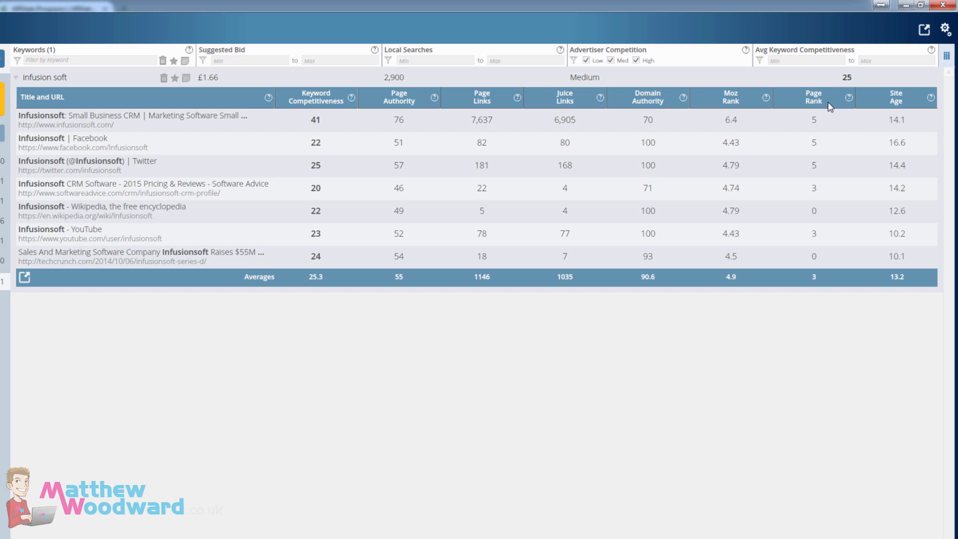
mouse_move(846, 98)
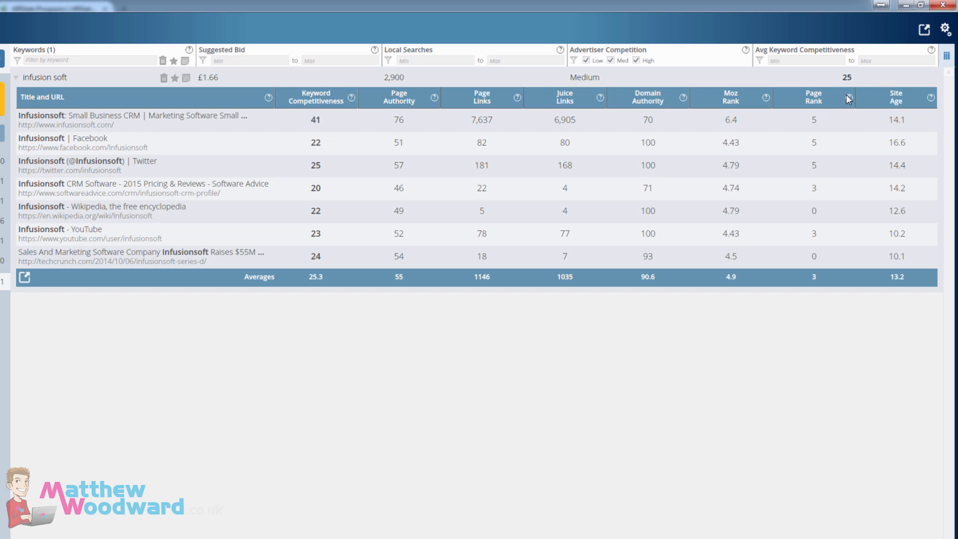
mouse_move(272, 71)
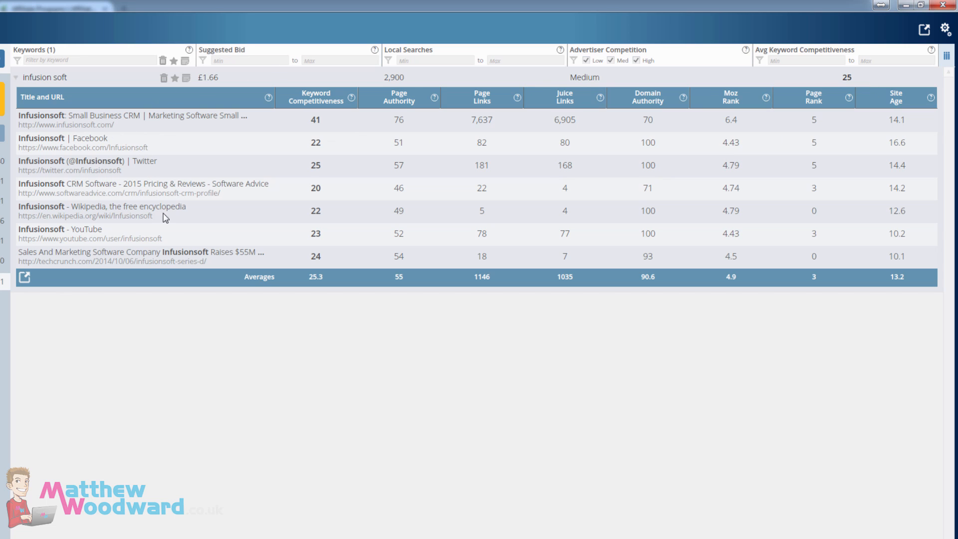
mouse_move(165, 145)
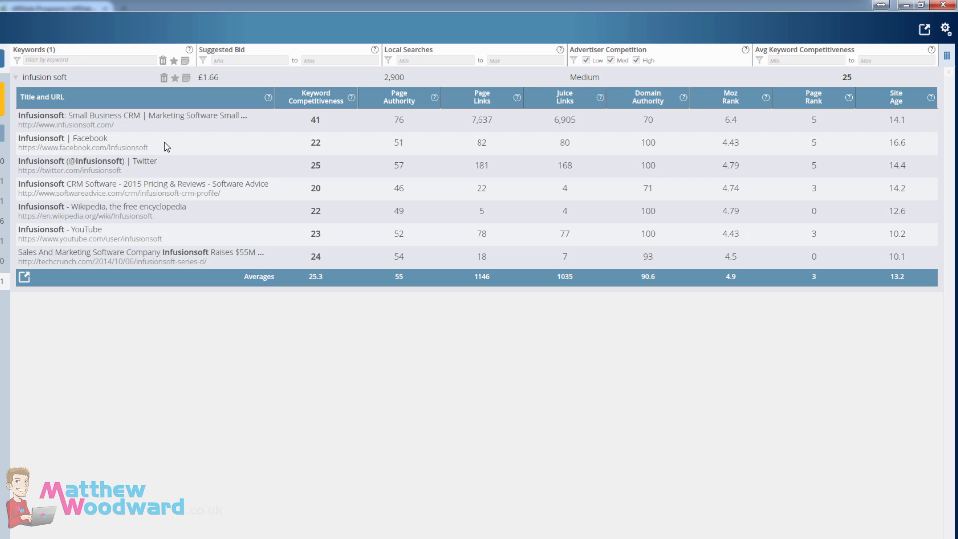
mouse_move(198, 238)
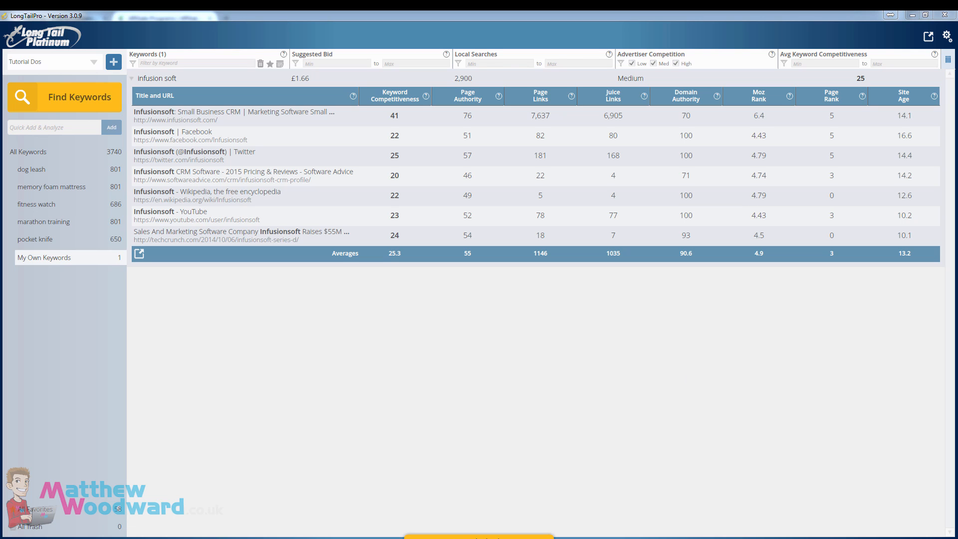
Step: Quick-add the keyword 'shock collars for dogs' and run its competitiveness analysis
type("shock collars for dogs")
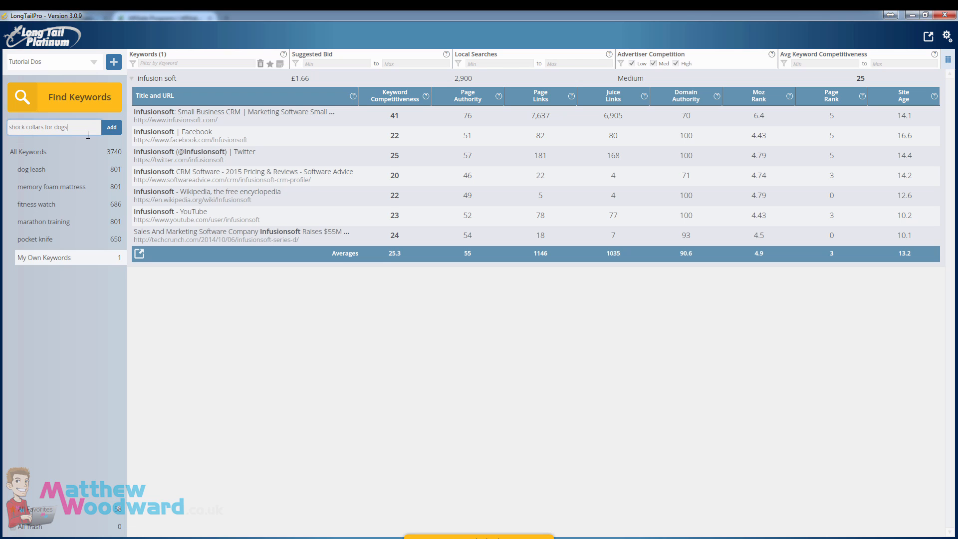
left_click(112, 127)
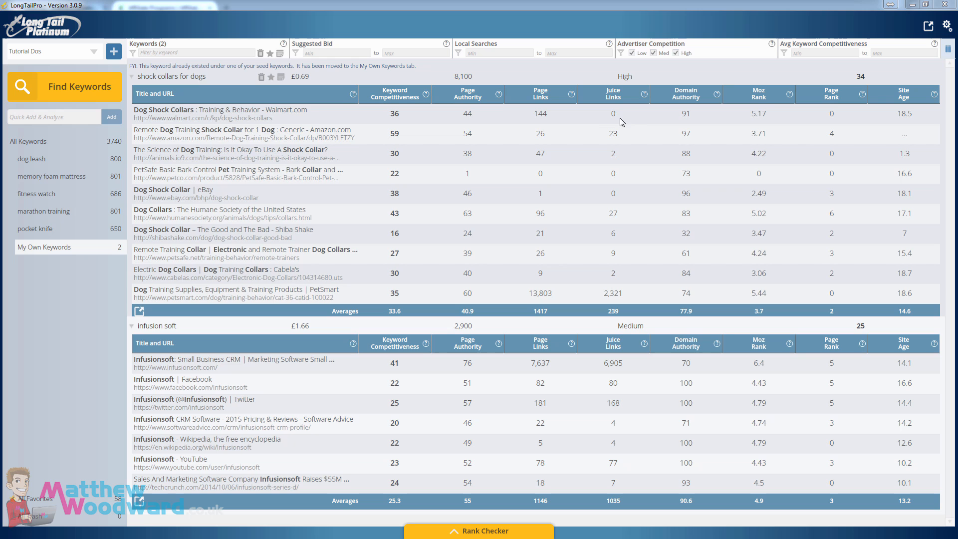
mouse_move(655, 128)
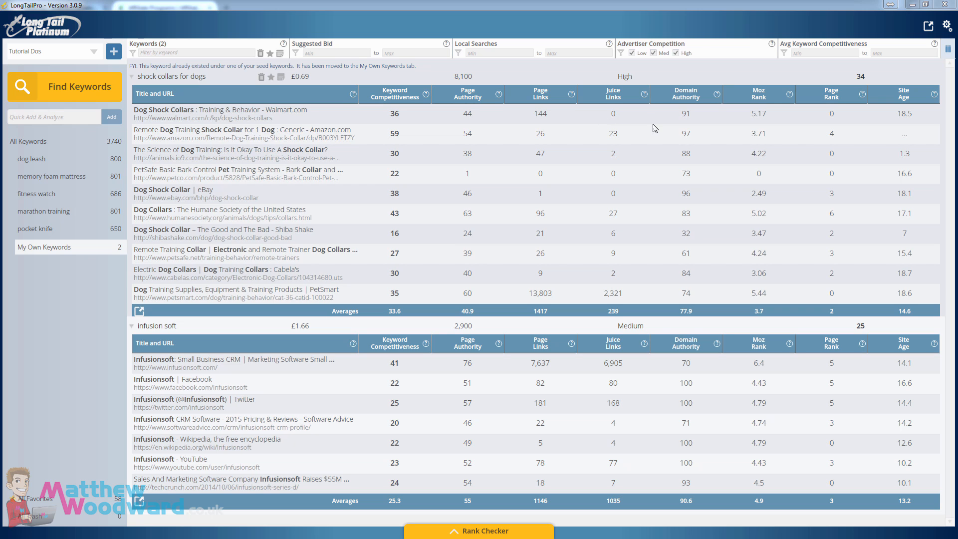
mouse_move(633, 197)
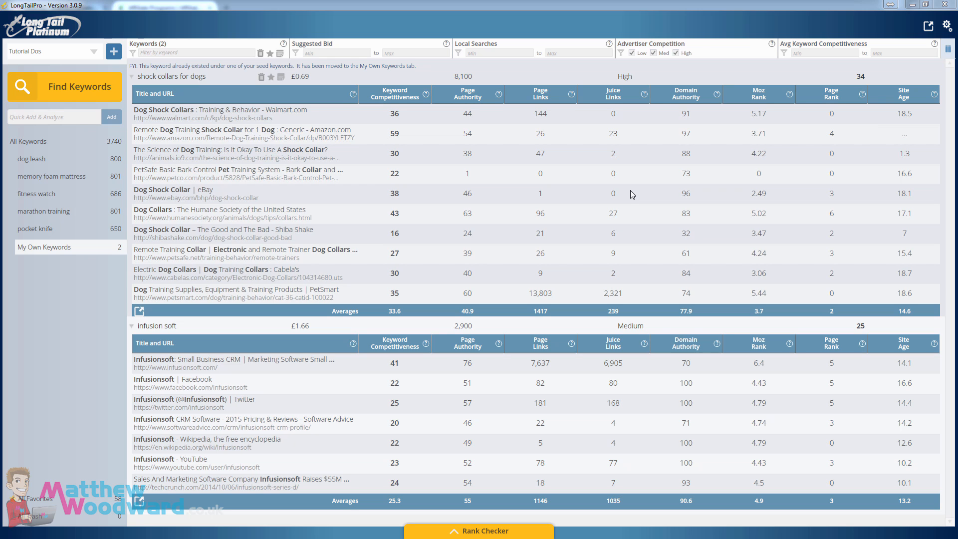
mouse_move(637, 194)
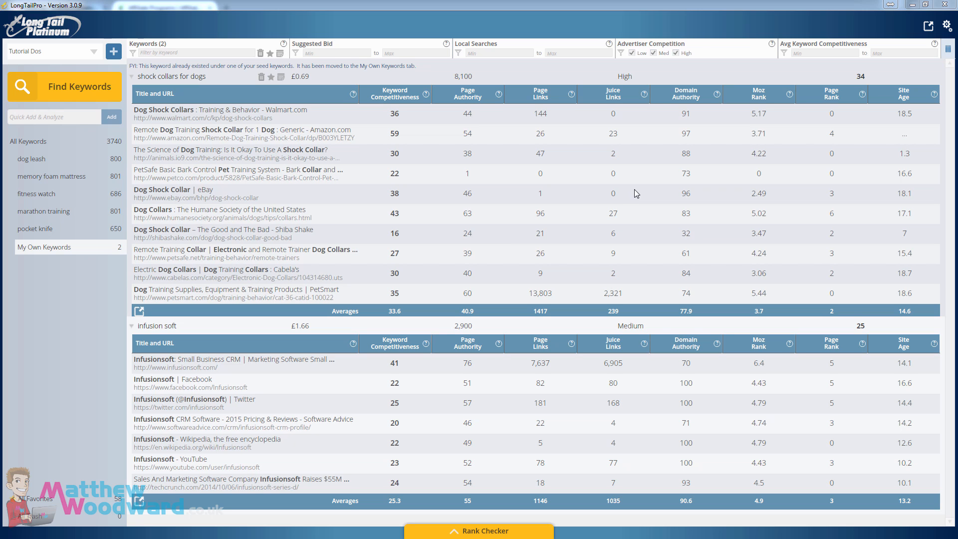
Step: Quick-add the keyword 'garmin running watch' and run its competitiveness analysis
left_click(50, 115)
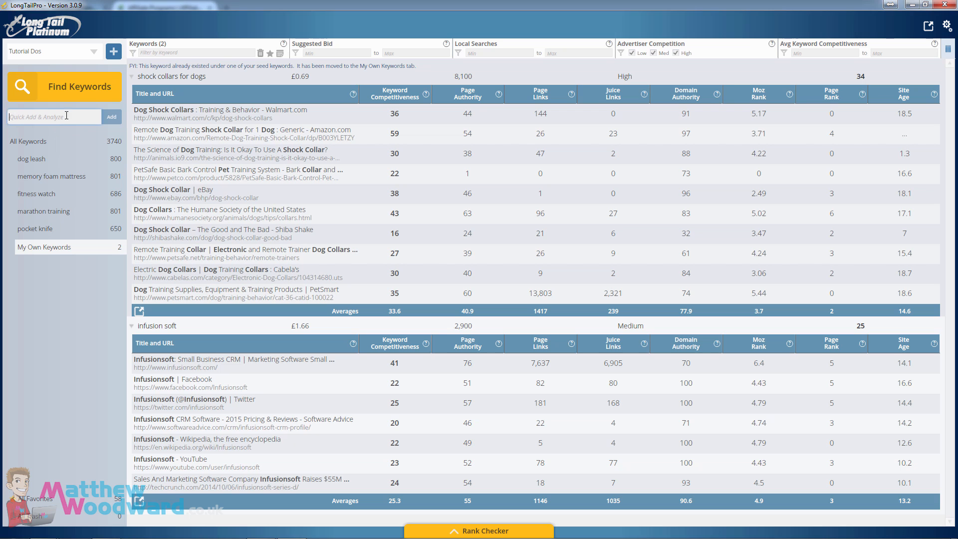
type("garmin running watch")
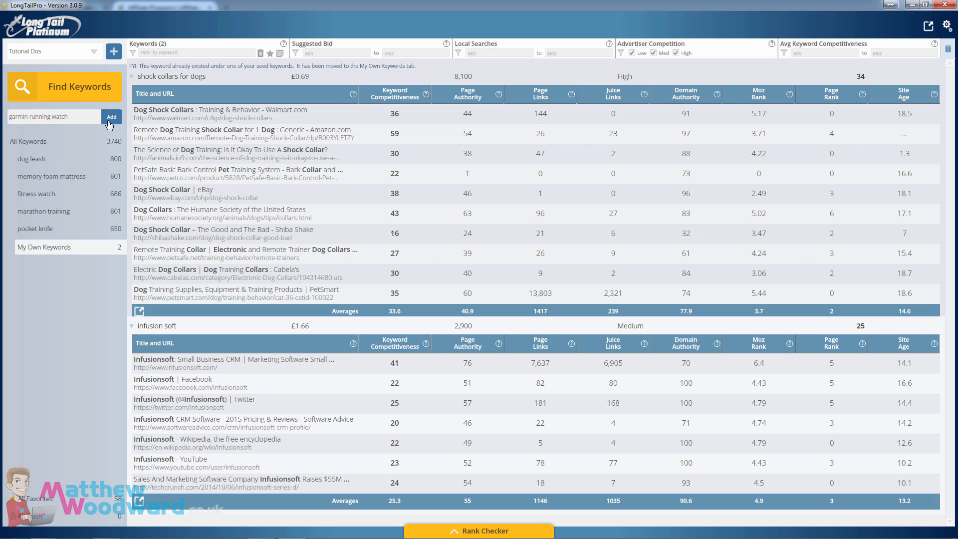
left_click(112, 116)
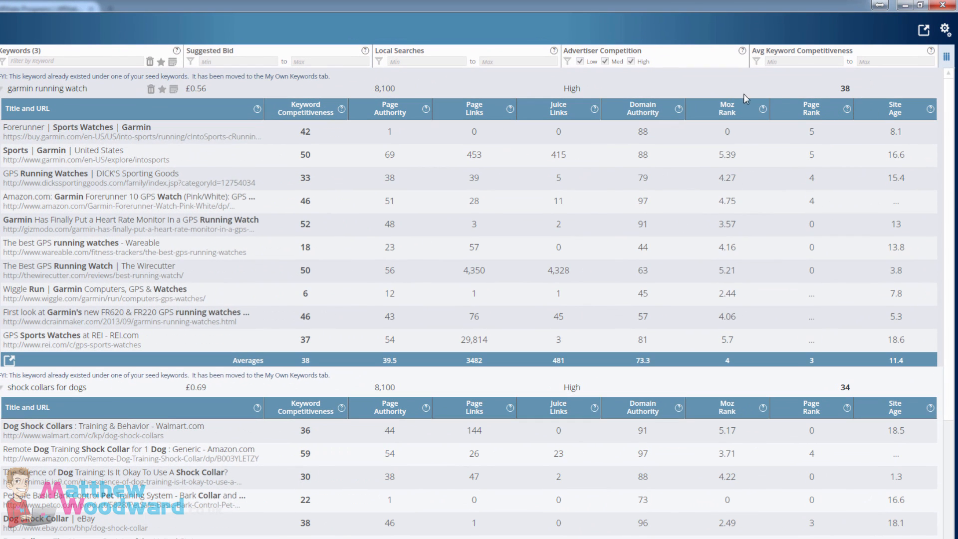
mouse_move(836, 88)
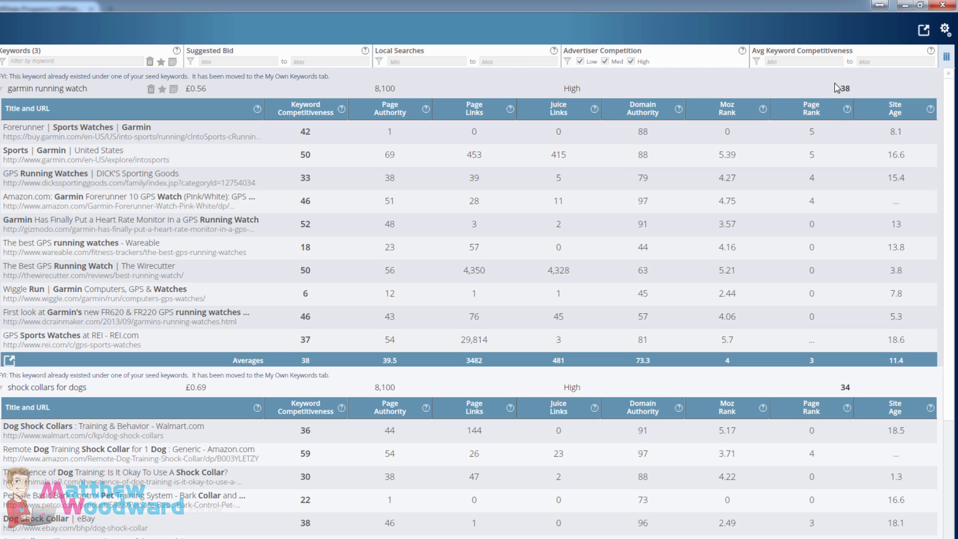
mouse_move(418, 141)
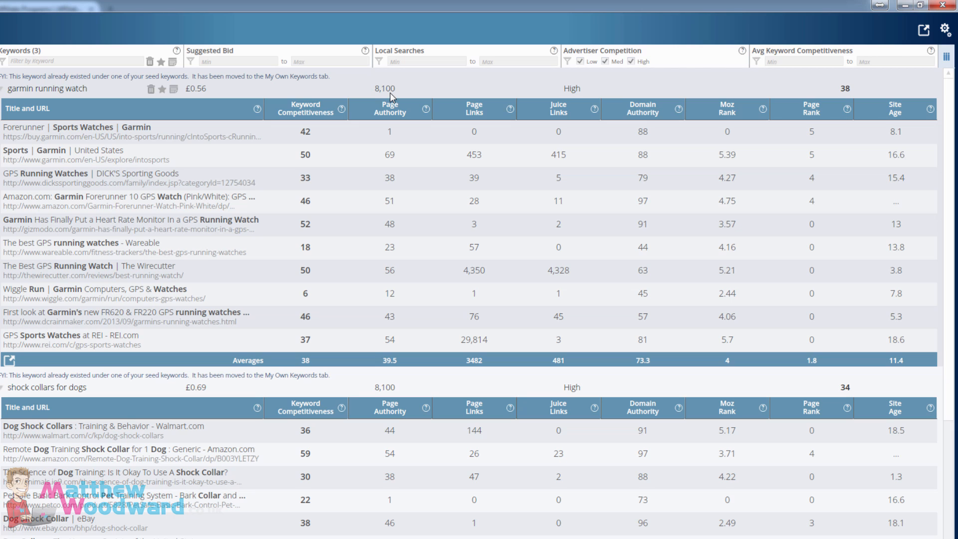
mouse_move(575, 138)
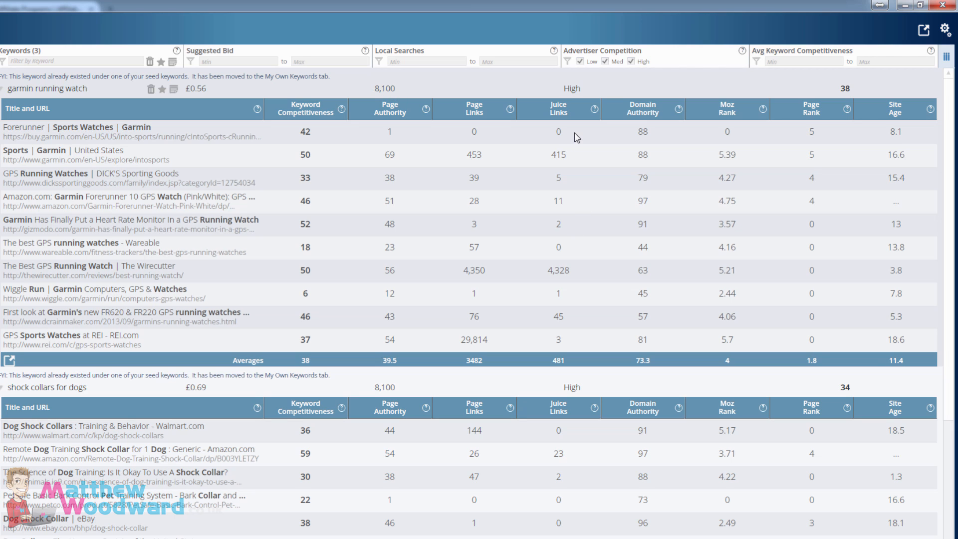
mouse_move(560, 304)
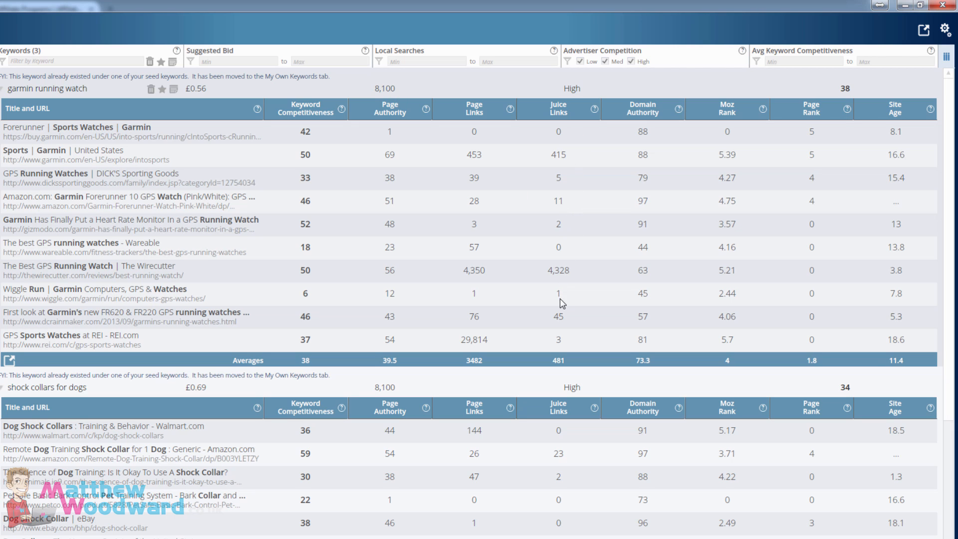
mouse_move(330, 321)
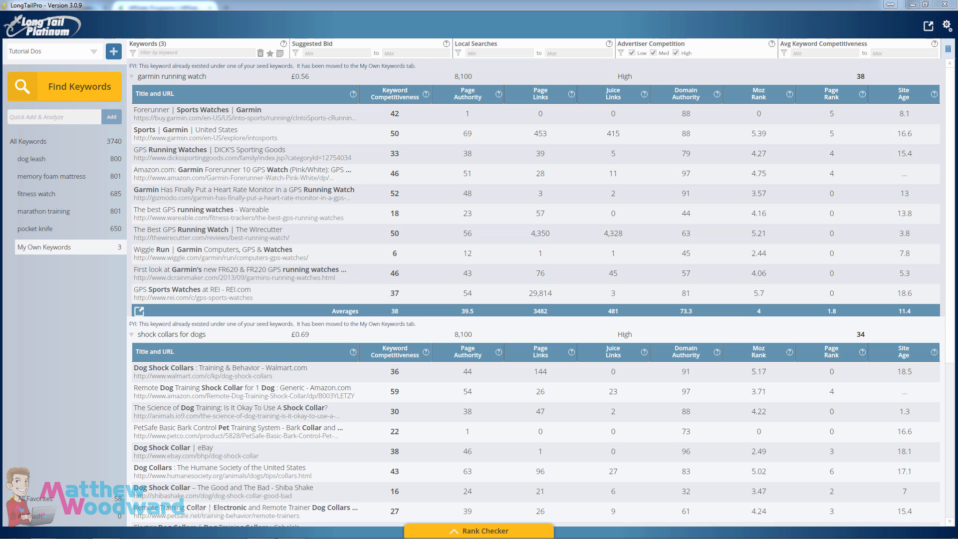
Step: Quick-add the keyword 'pillow top mattress' and run its competitiveness analysis
type("pillow top mattress")
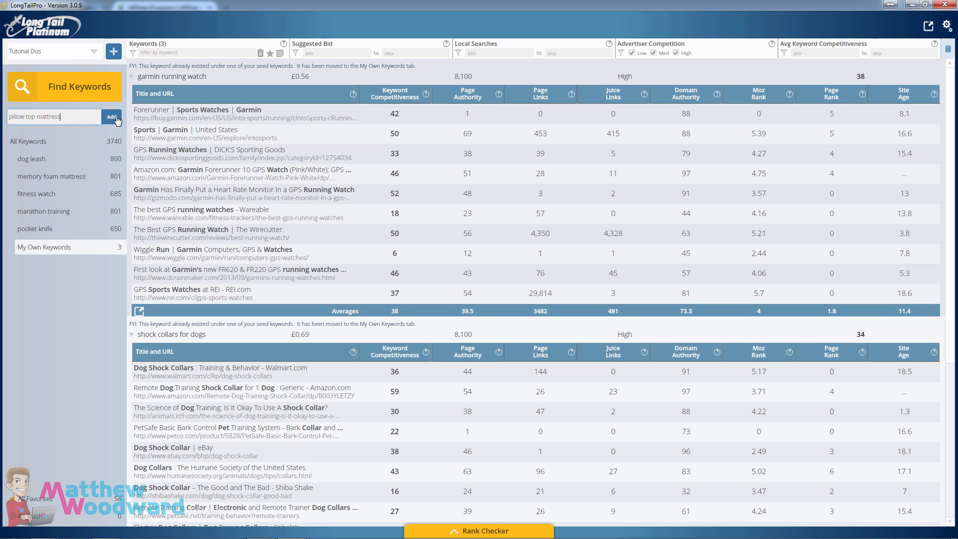
left_click(112, 115)
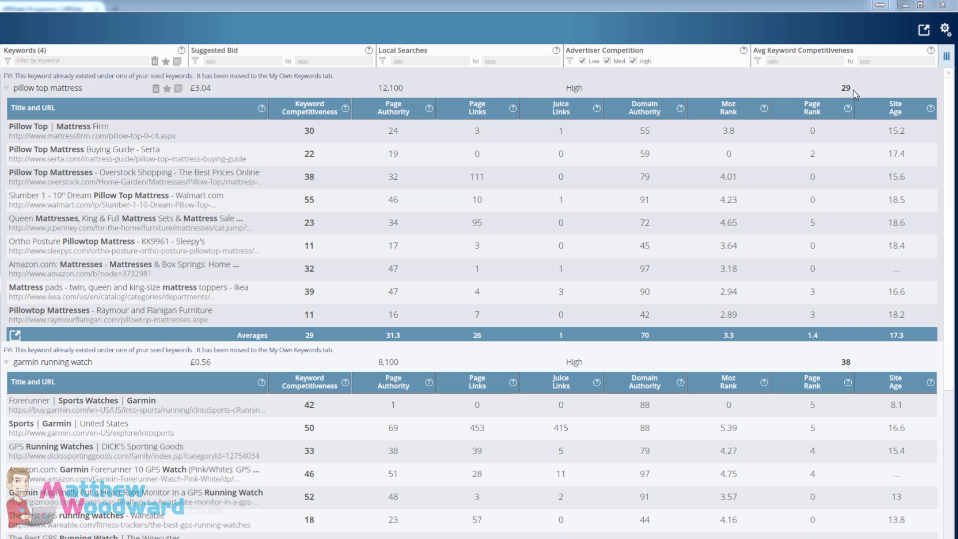
mouse_move(569, 132)
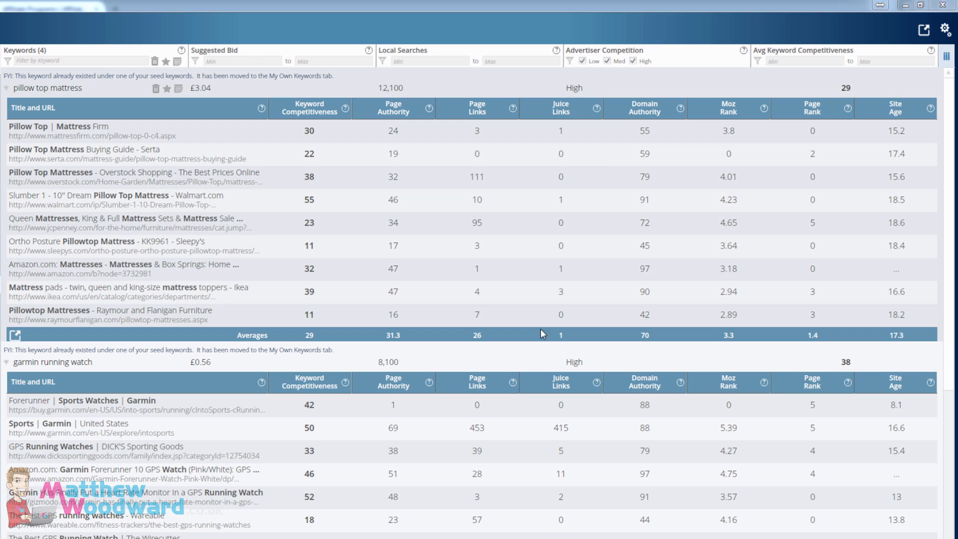
mouse_move(586, 142)
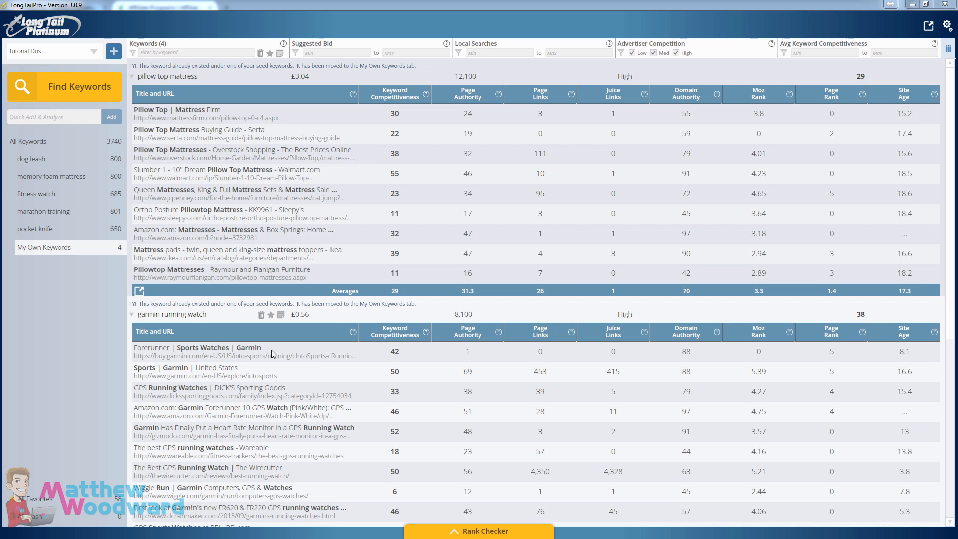
mouse_move(492, 353)
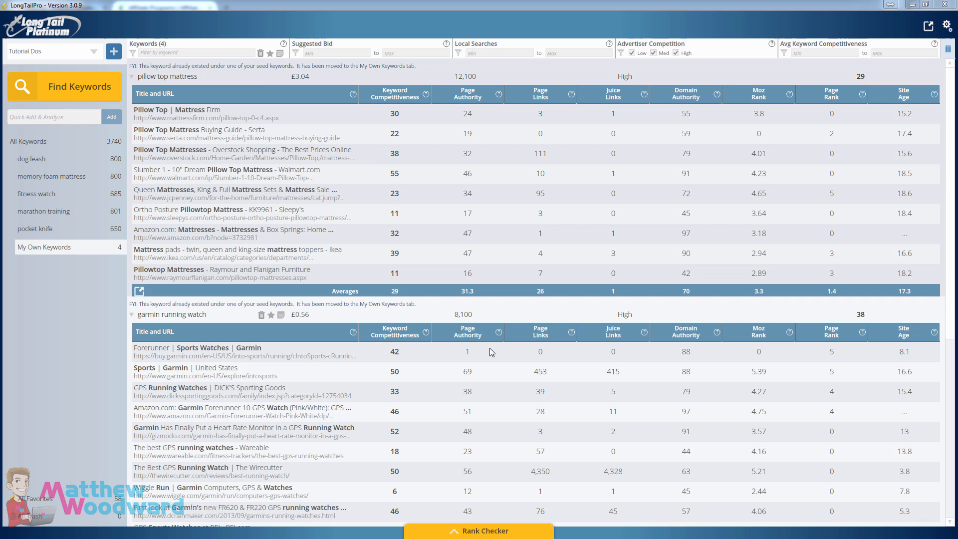